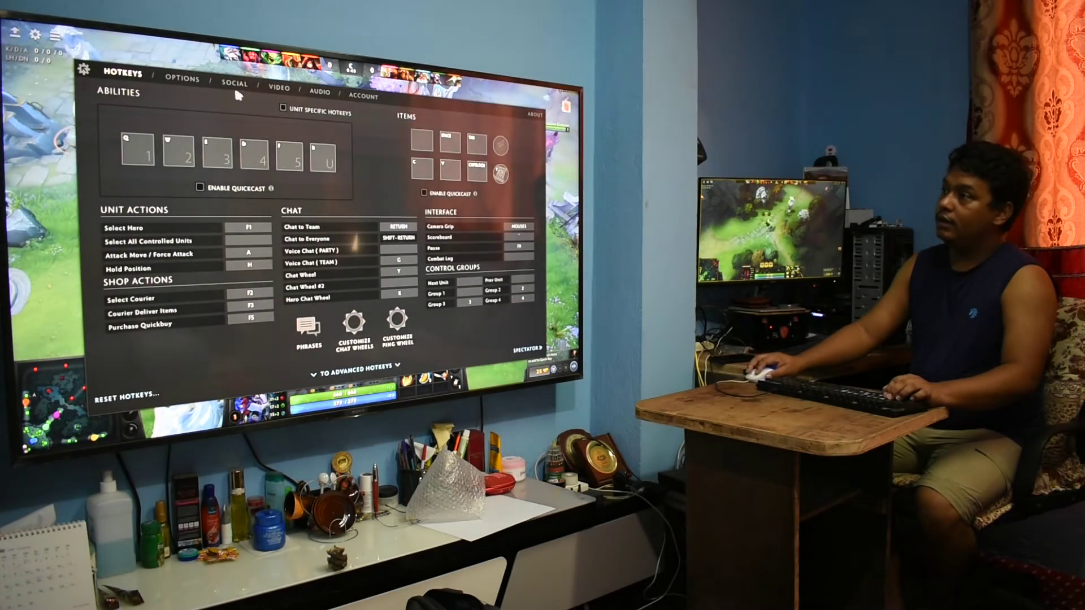
- Switch from Hotkeys to the Options tab and go to Advanced Options
left_click(182, 79)
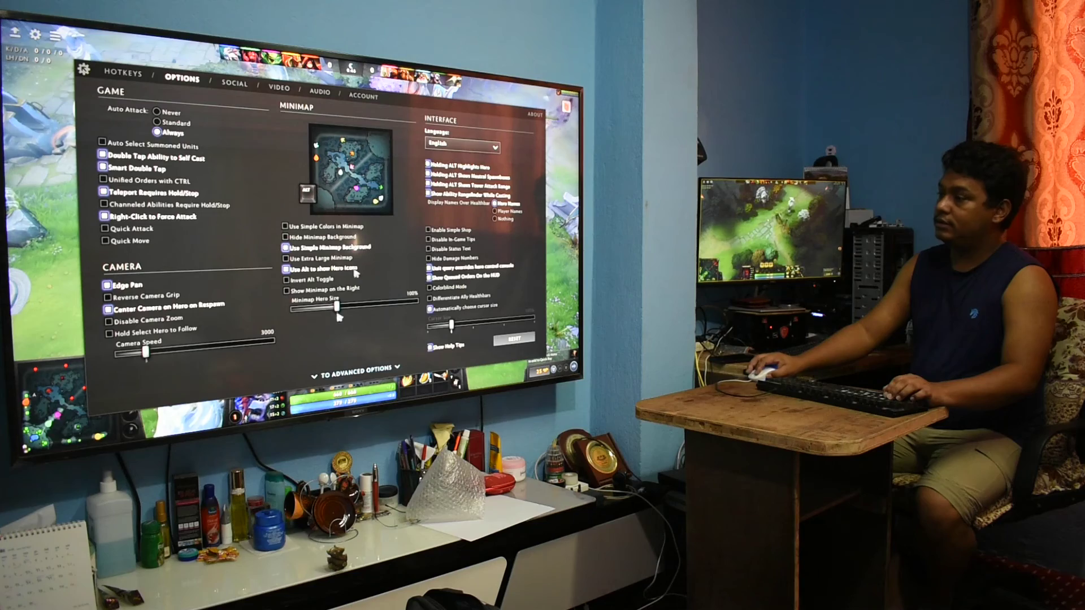
left_click(351, 367)
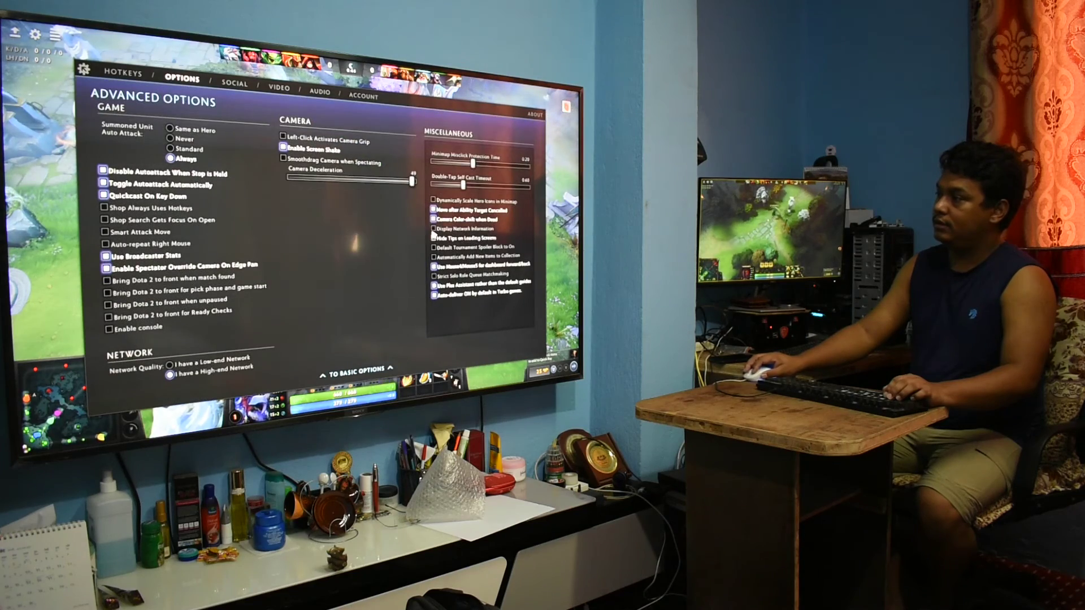